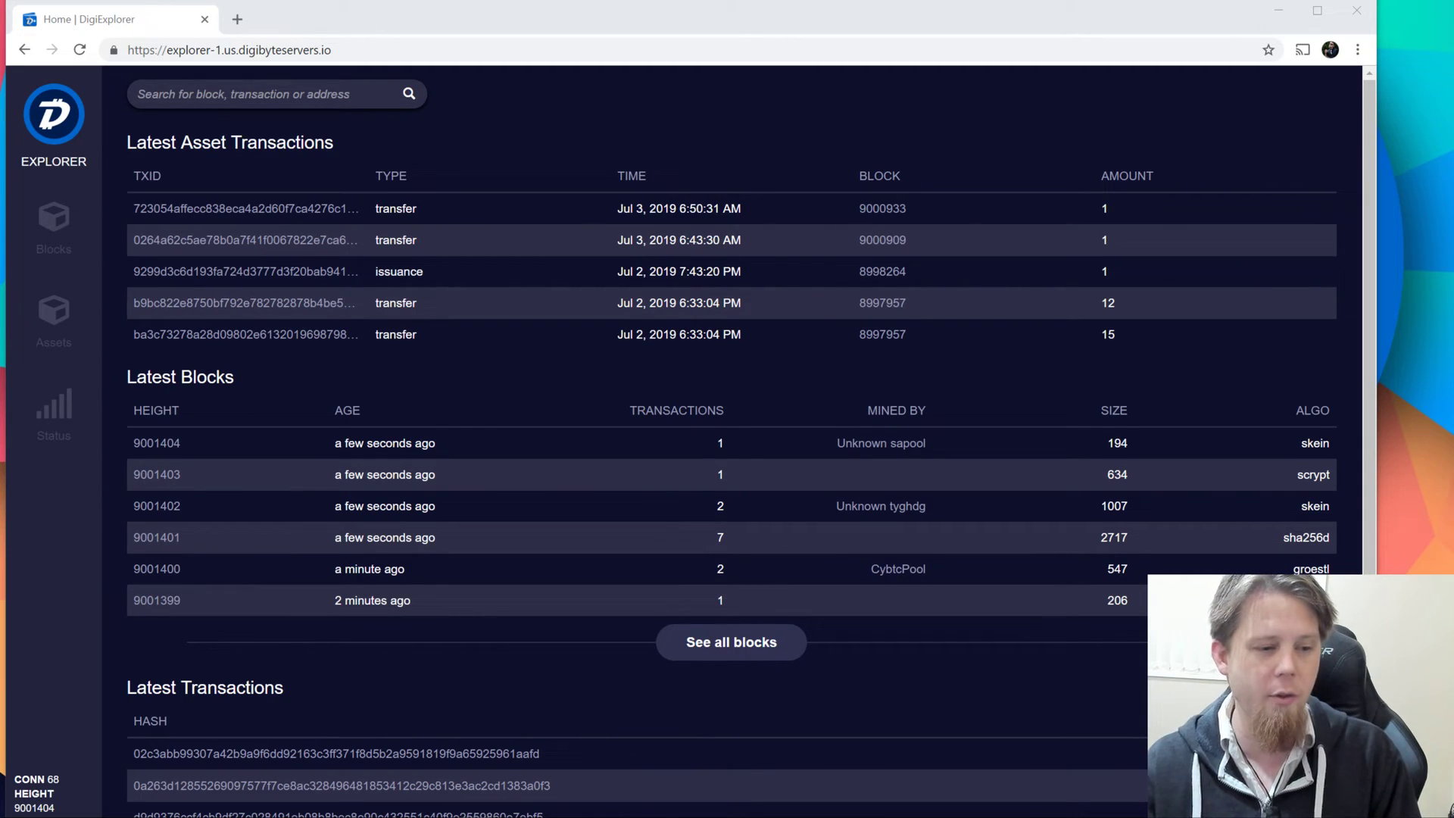
{"action": "mouse_move", "coordinate": [156, 443]}
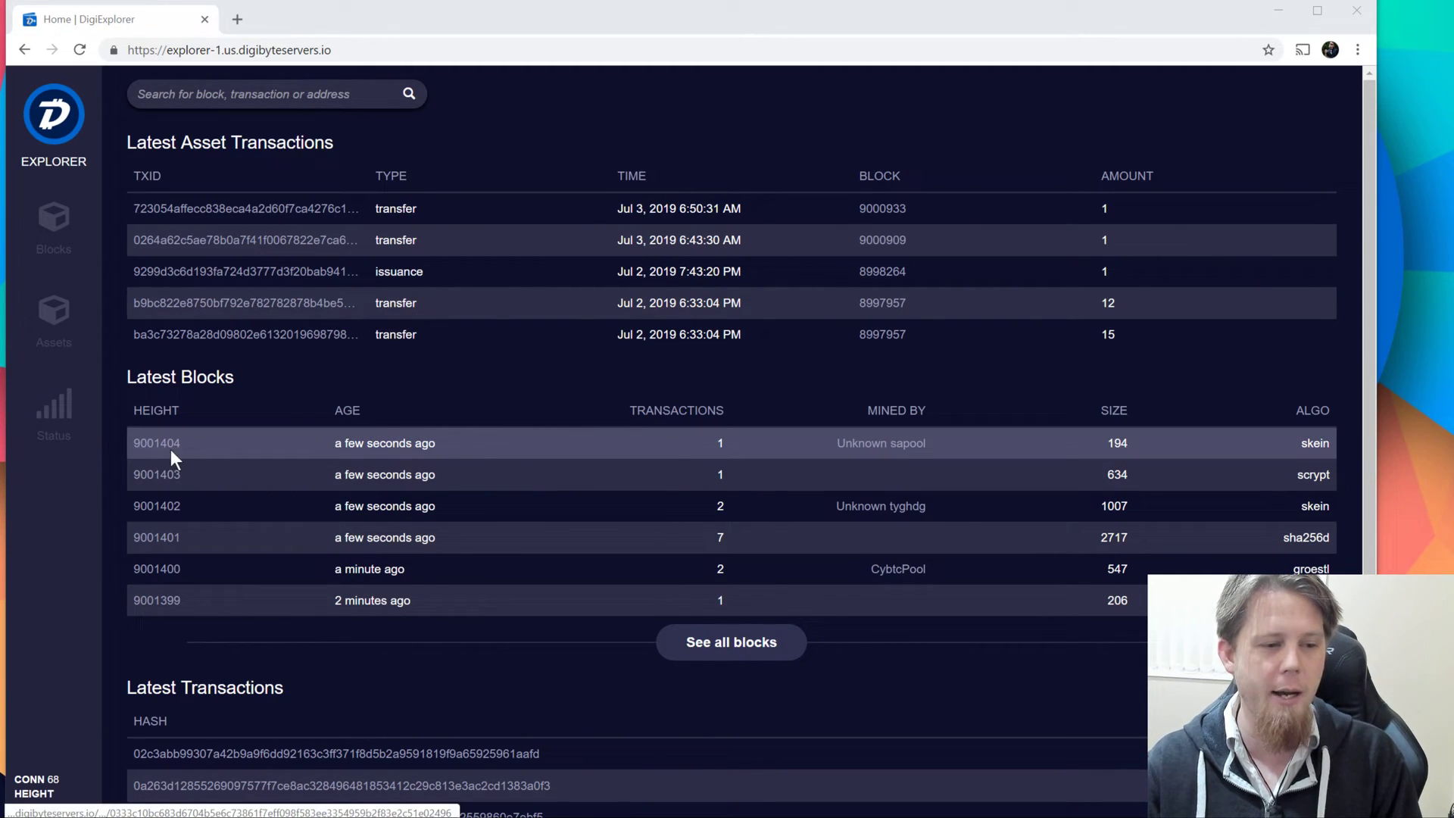